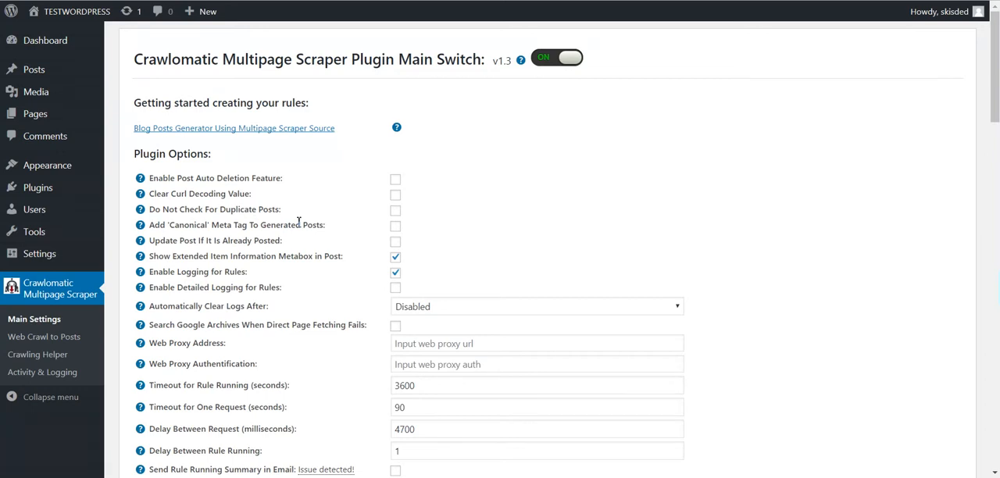
{"action": "mouse_move", "coordinate": [292, 244]}
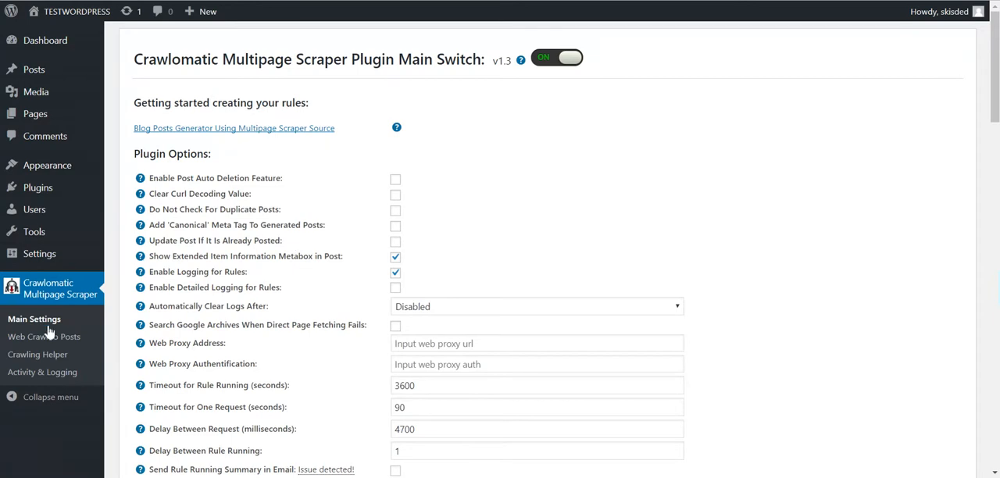
{"action": "mouse_move", "coordinate": [37, 354]}
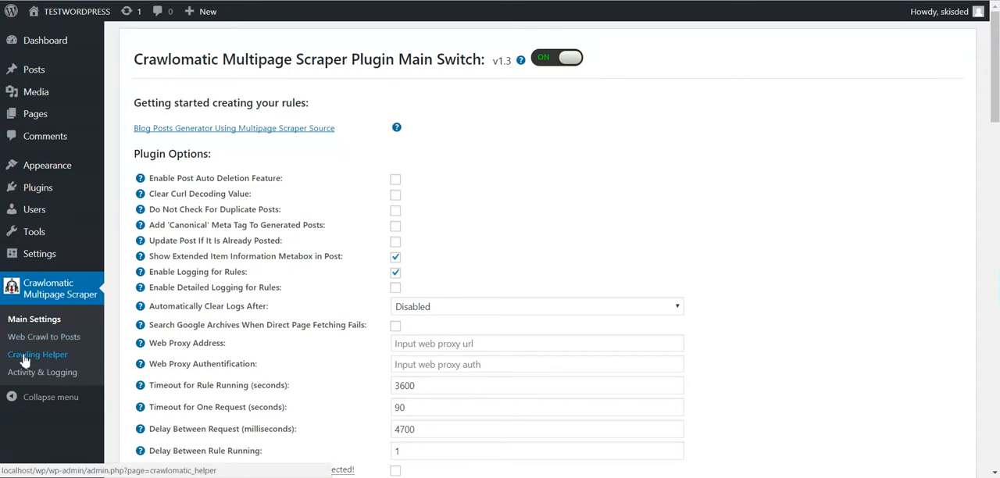
{"action": "mouse_move", "coordinate": [34, 360]}
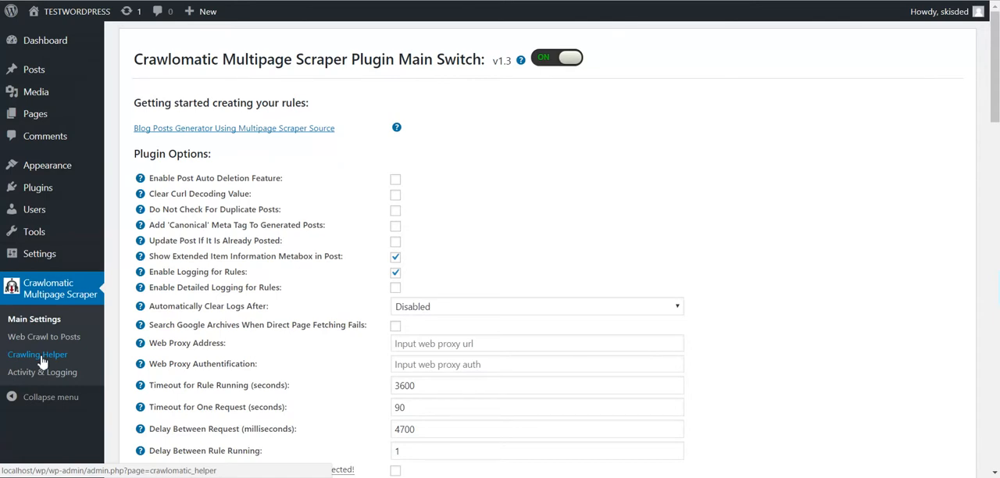
Open Crawlomatic Multipage Scraper's Crawling Helper page from the admin sidebar
{"action": "left_click", "coordinate": [37, 354]}
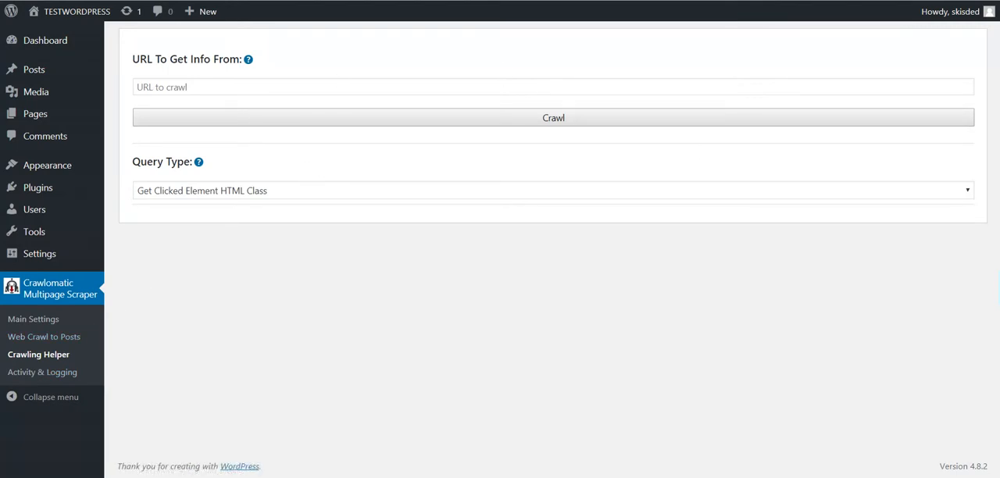
{"action": "mouse_move", "coordinate": [129, 325]}
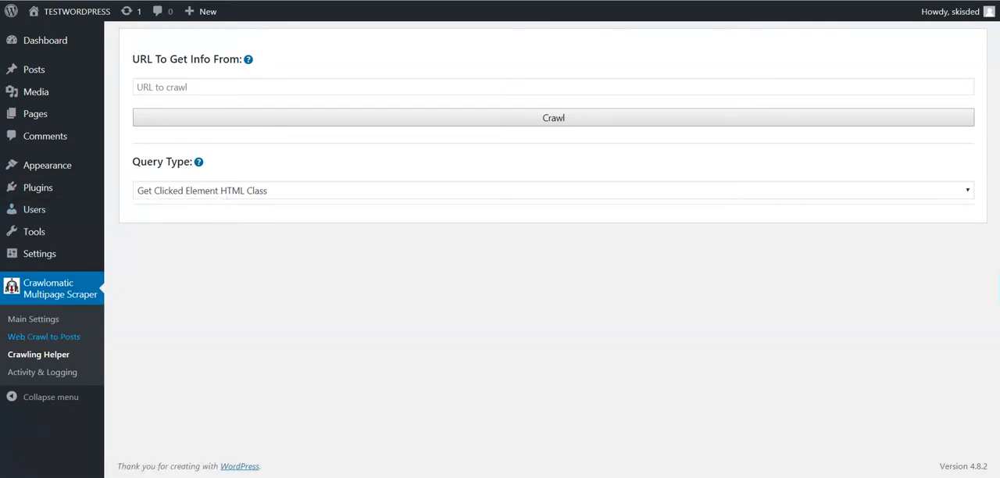
Review the new Web Crawl to Posts rule's advanced settings, then select its Scraper Start URL field
{"action": "left_click", "coordinate": [43, 336]}
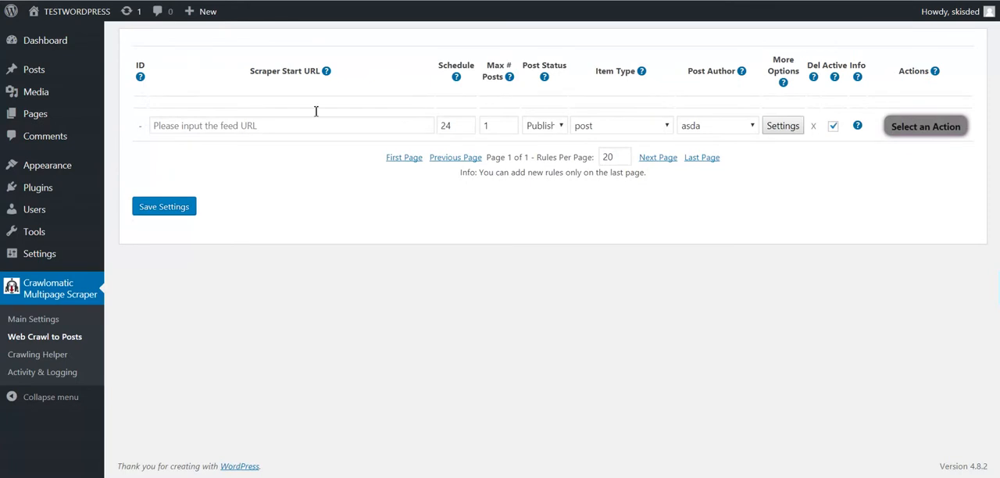
{"action": "mouse_move", "coordinate": [573, 278]}
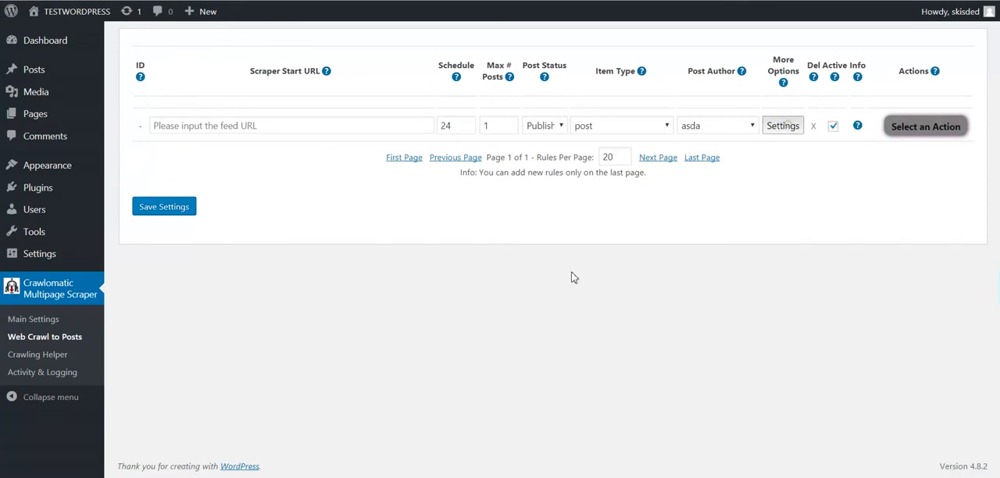
{"action": "left_click", "coordinate": [782, 125]}
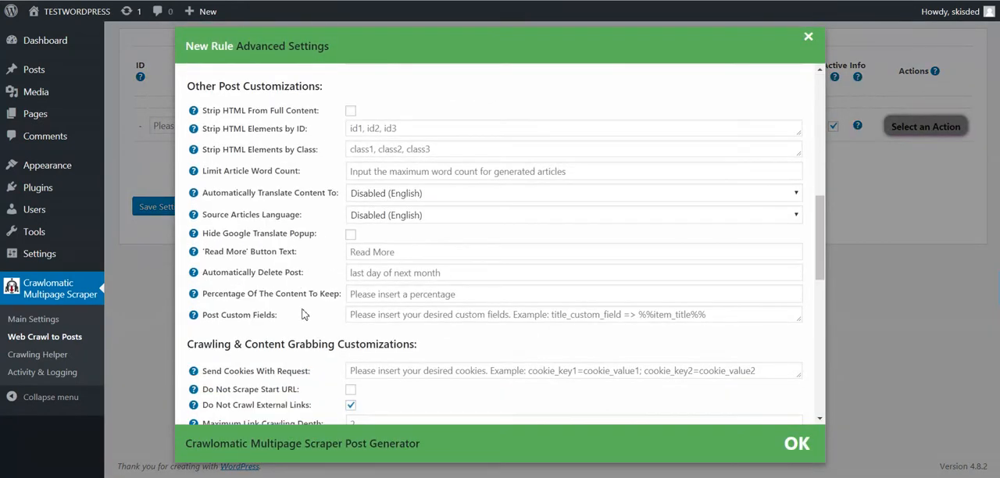
{"action": "scroll", "scroll_direction": "down", "scroll_amount": 3}
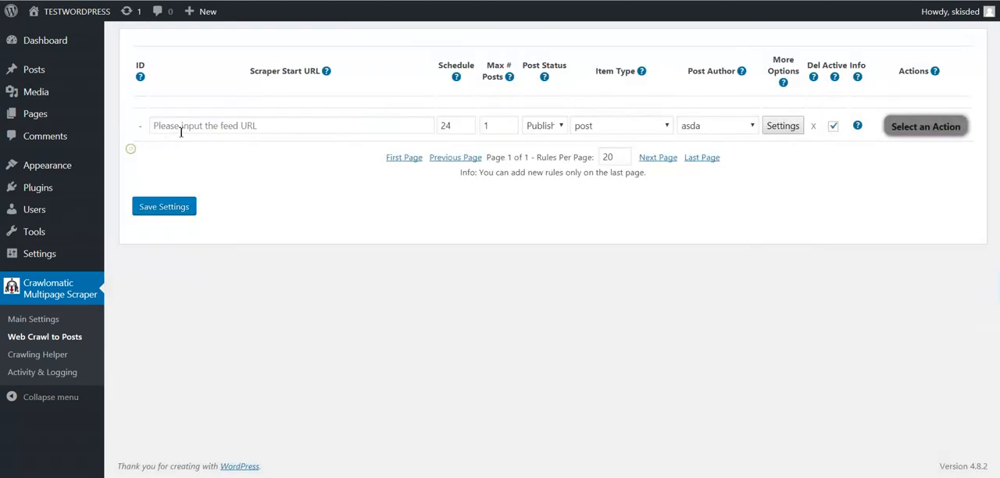
{"action": "left_click", "coordinate": [291, 125]}
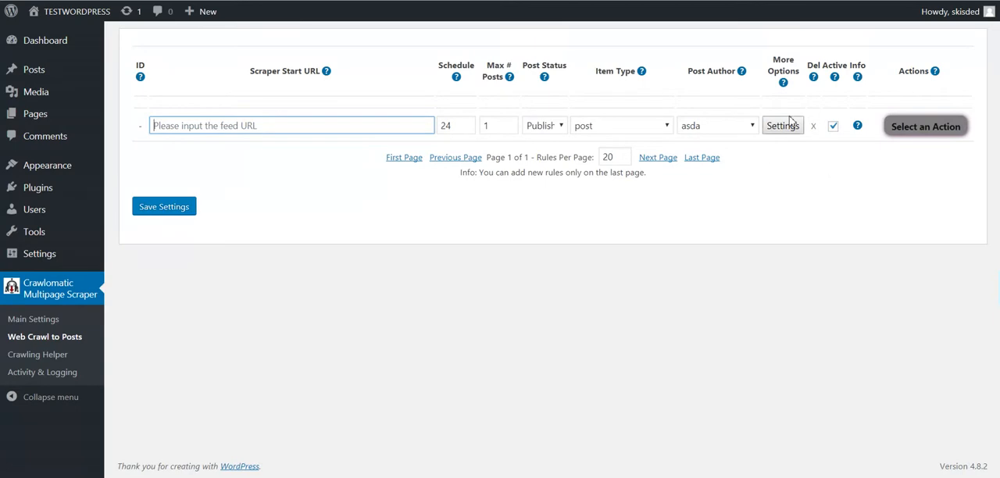
Scroll through the TechCrunch site down to its Latest articles list
{"action": "left_click", "coordinate": [782, 125]}
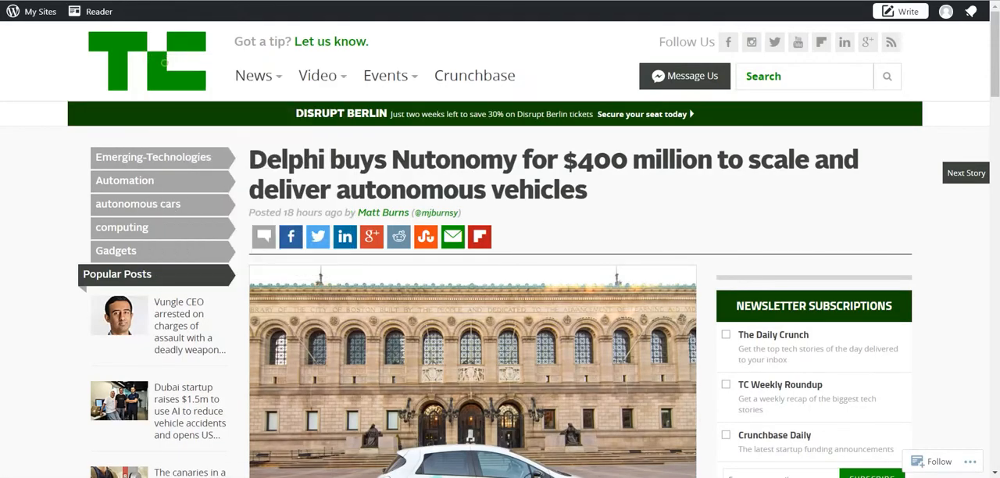
{"action": "scroll", "scroll_direction": "down", "scroll_amount": 3}
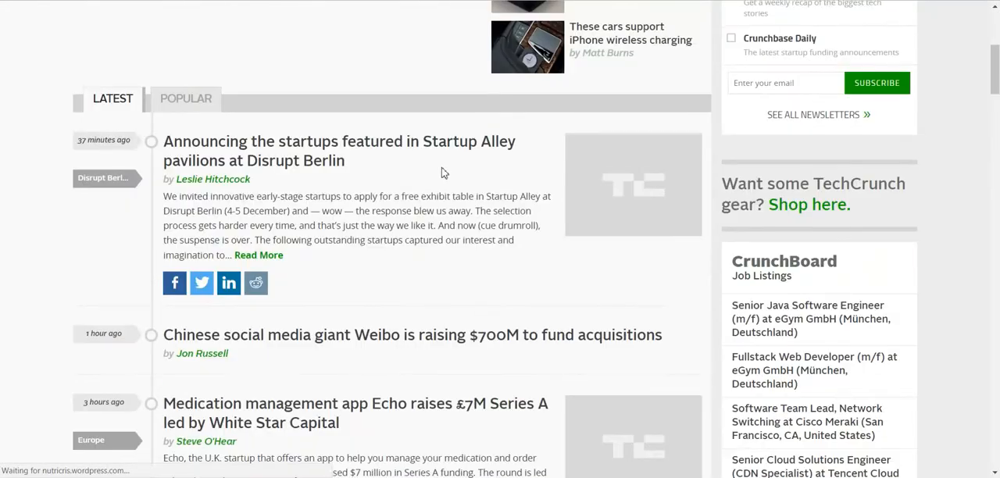
{"action": "scroll", "scroll_direction": "down", "scroll_amount": 3}
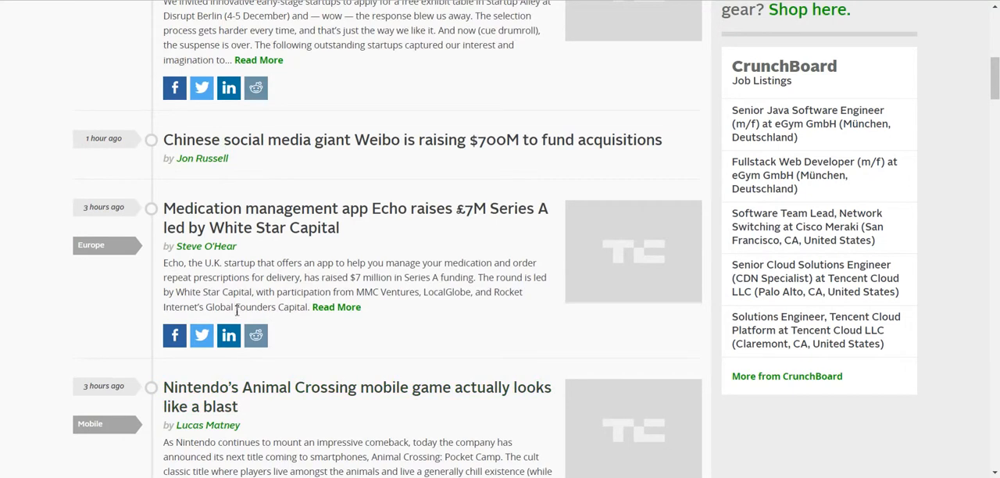
{"action": "scroll", "scroll_direction": "down", "scroll_amount": 3}
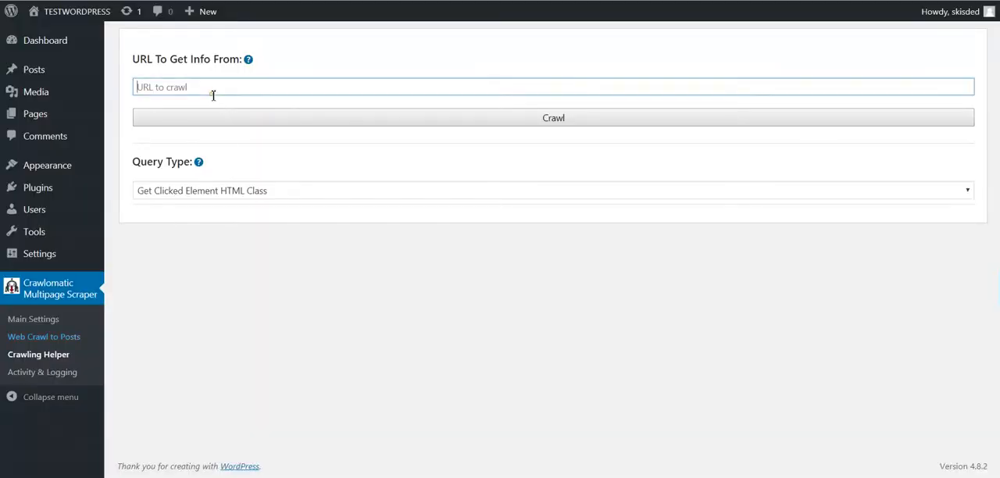
{"action": "type", "text": "https://techcrunch.com/"}
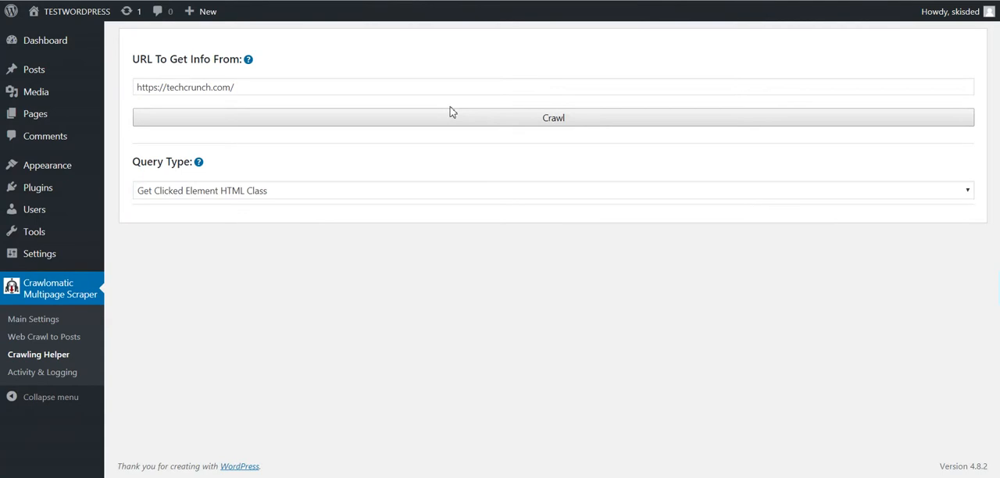
{"action": "left_click", "coordinate": [553, 117]}
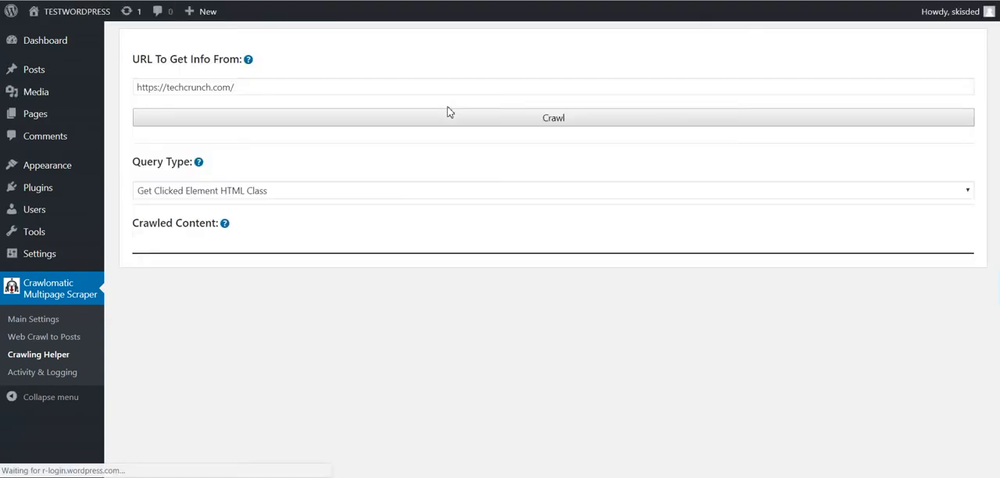
{"action": "left_click", "coordinate": [553, 117]}
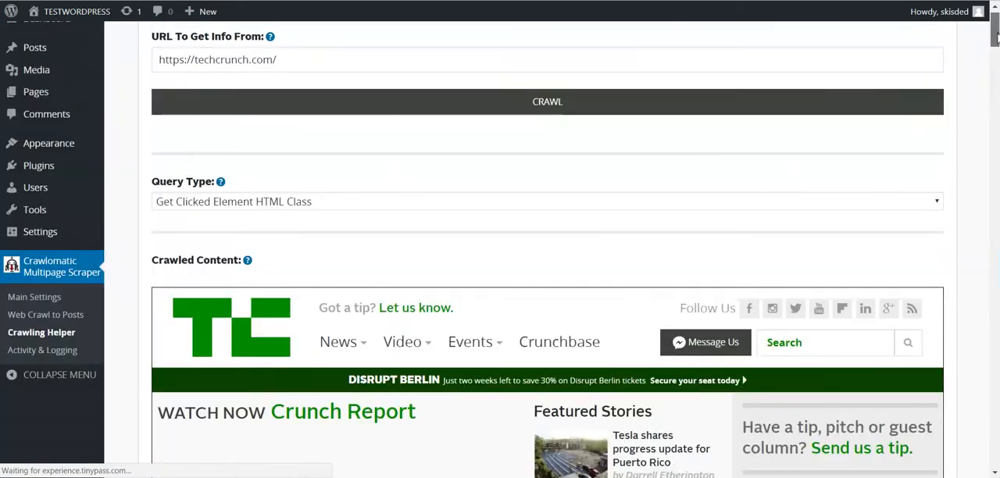
Browse the crawled TechCrunch content and dismiss the alert reporting the headline class post-title
{"action": "scroll", "scroll_direction": "down", "scroll_amount": 3}
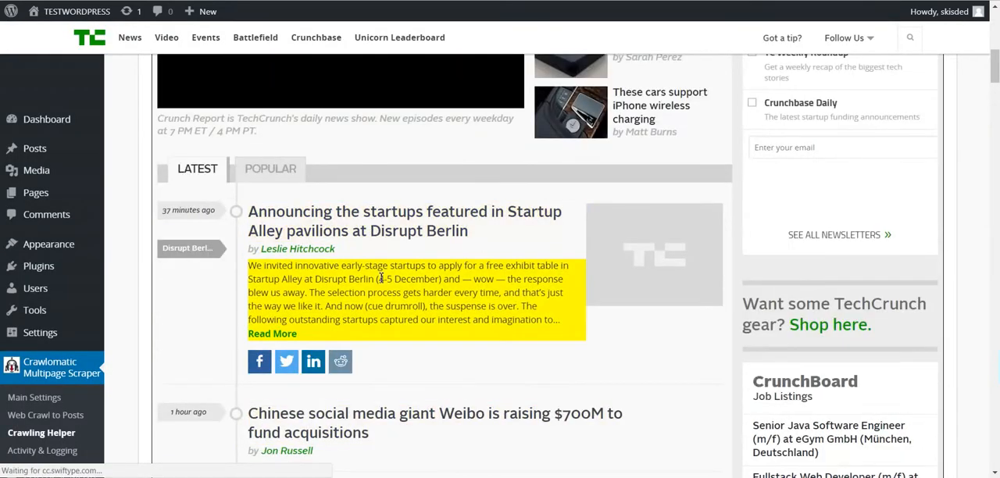
{"action": "scroll", "scroll_direction": "down", "scroll_amount": 3}
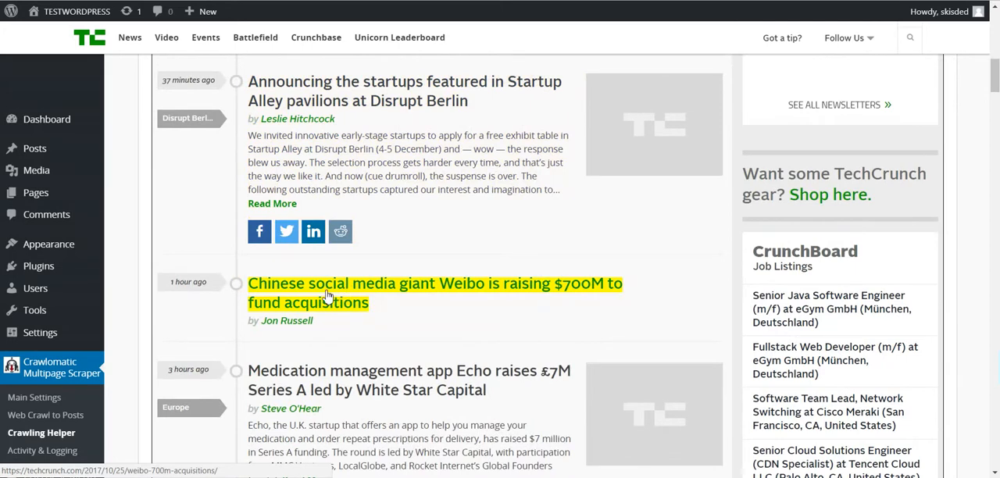
{"action": "scroll", "scroll_direction": "down", "scroll_amount": 3}
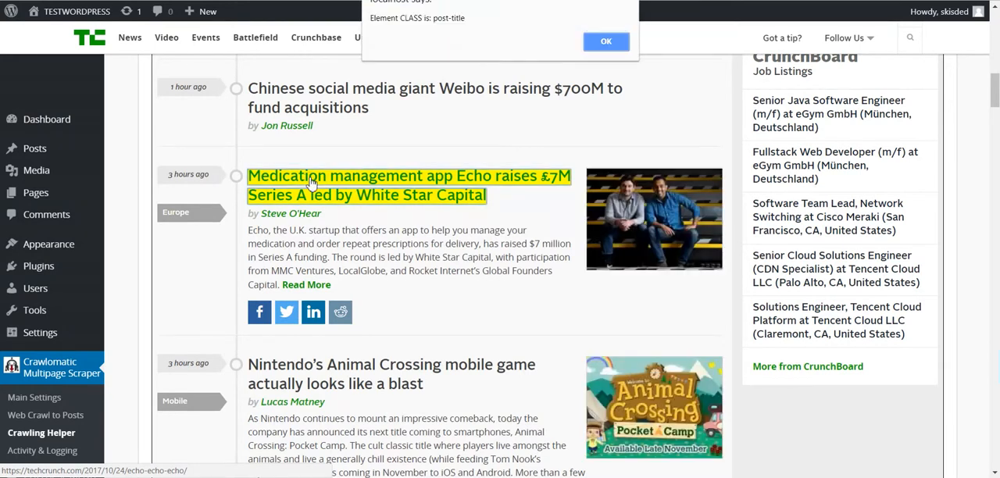
{"action": "mouse_move", "coordinate": [362, 106]}
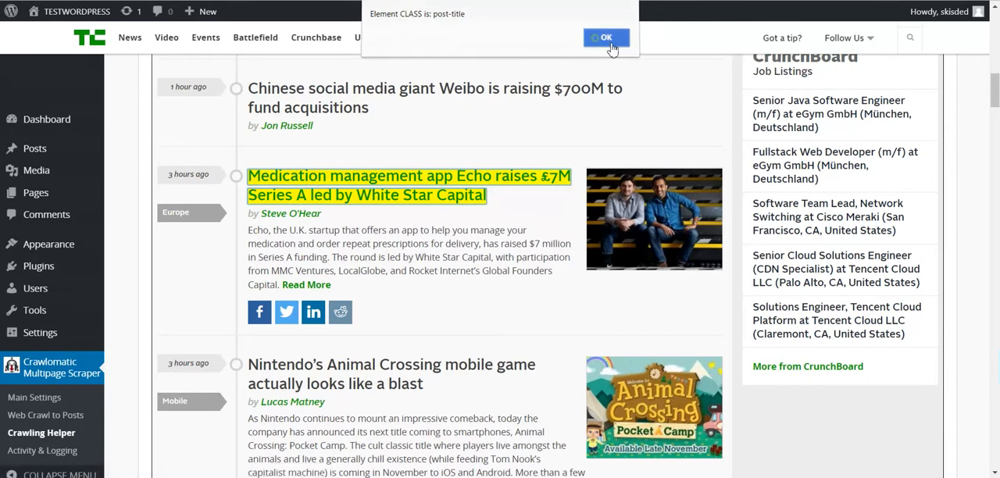
{"action": "left_click", "coordinate": [606, 37]}
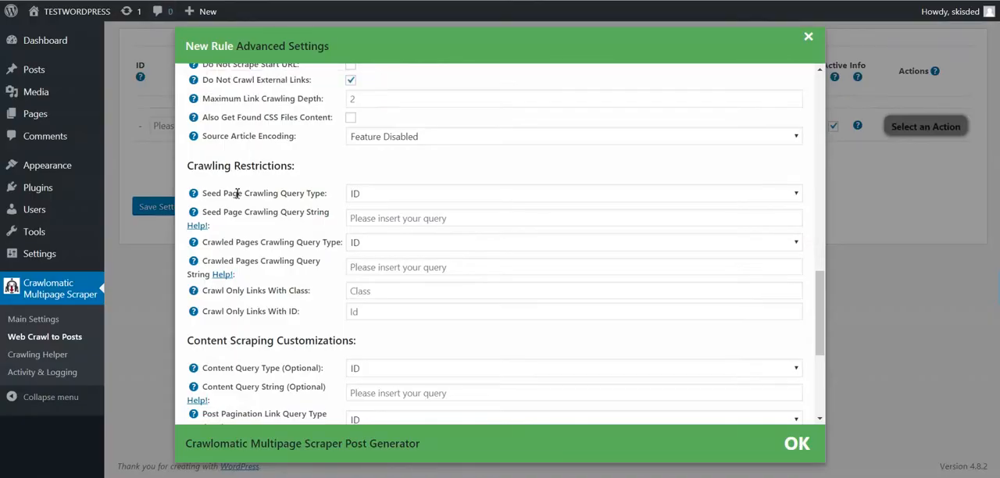
Set the new rule's seed page query type to Class with query string post-title
{"action": "left_click", "coordinate": [574, 193]}
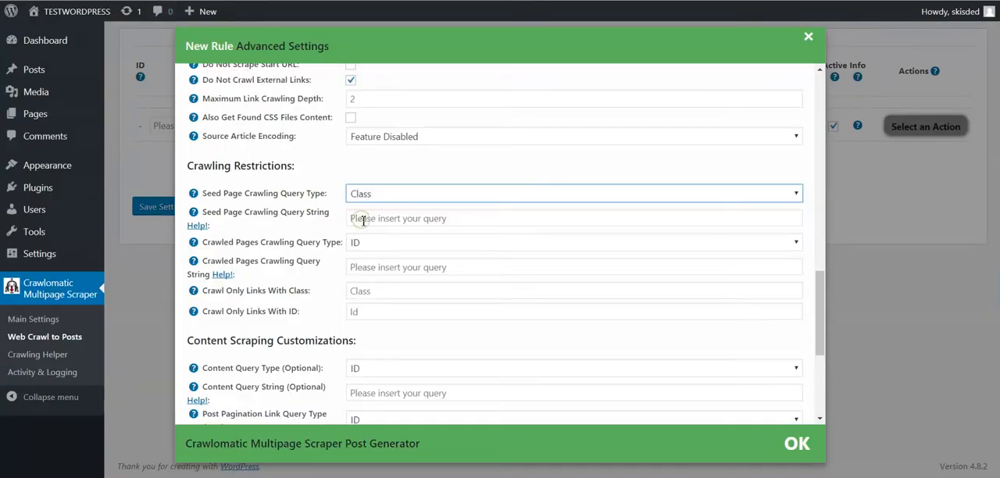
{"action": "left_click", "coordinate": [573, 218]}
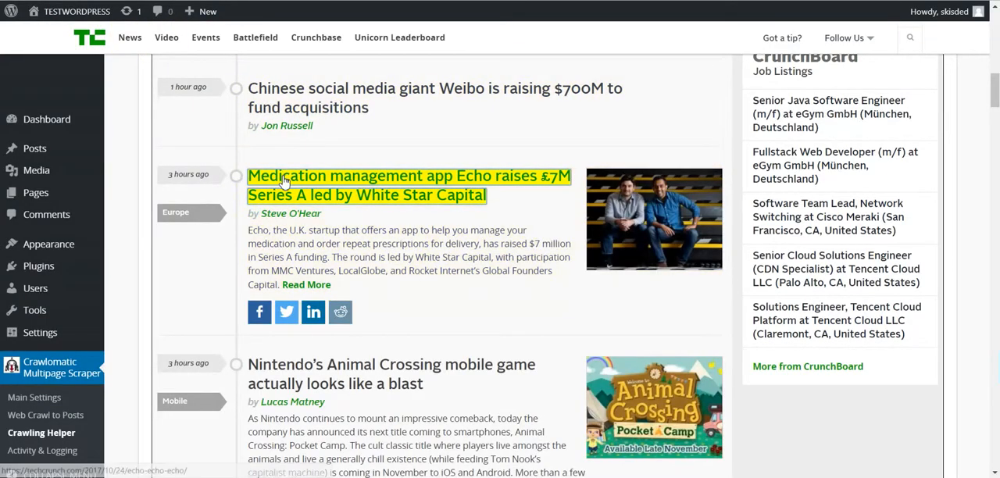
{"action": "left_click", "coordinate": [390, 176]}
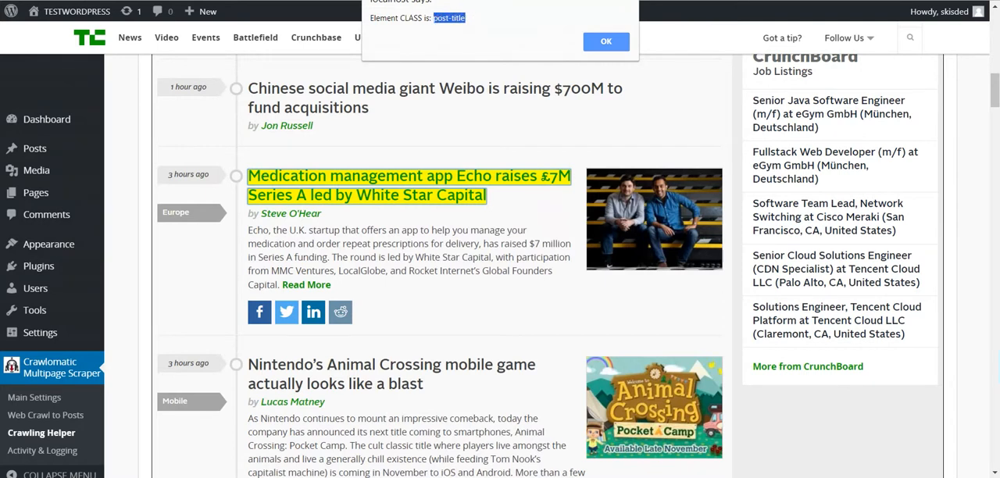
{"action": "left_click", "coordinate": [606, 41]}
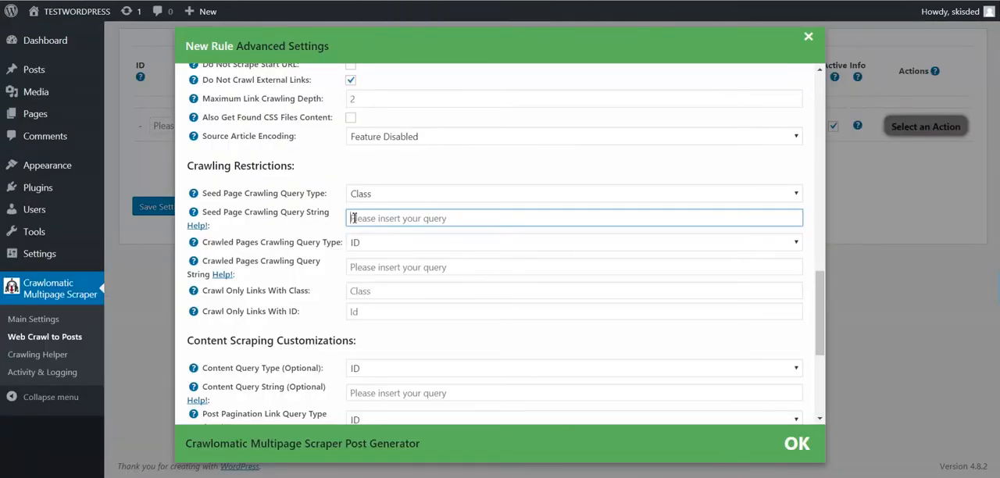
{"action": "type", "text": "post-title"}
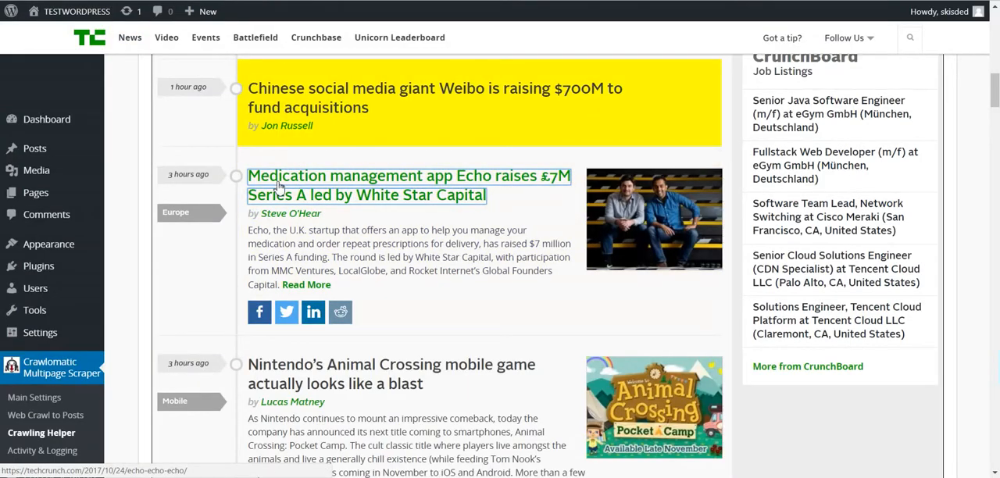
{"action": "scroll", "scroll_direction": "down", "scroll_amount": 3}
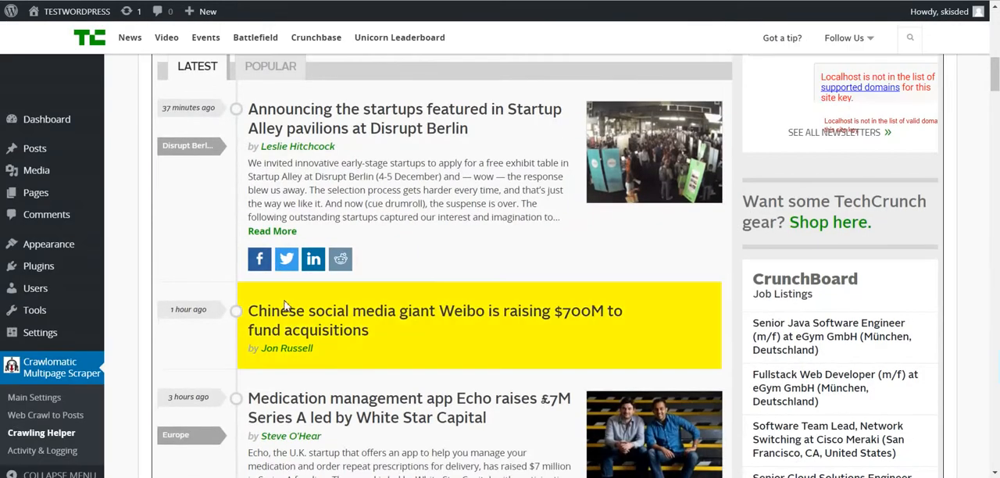
Get element details for the Weibo headline in the crawled TechCrunch content
{"action": "left_click", "coordinate": [435, 320]}
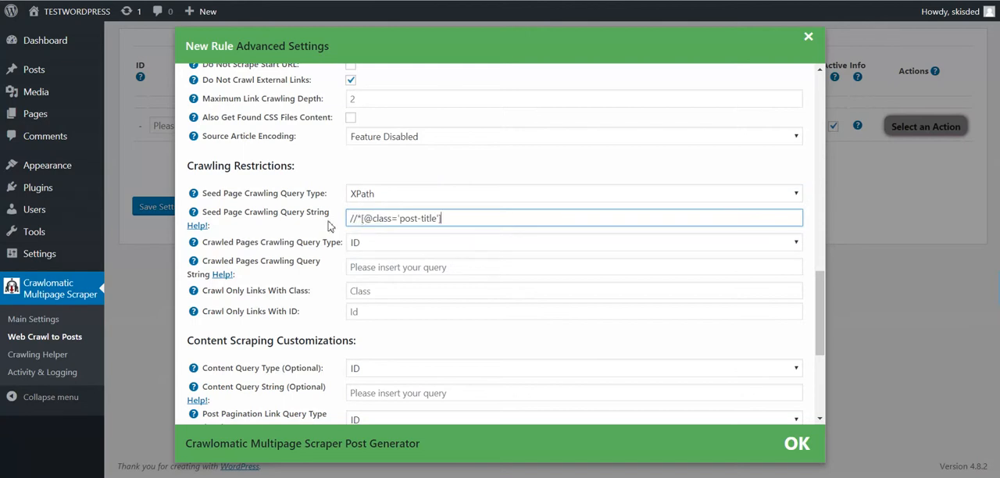
{"action": "mouse_move", "coordinate": [372, 165]}
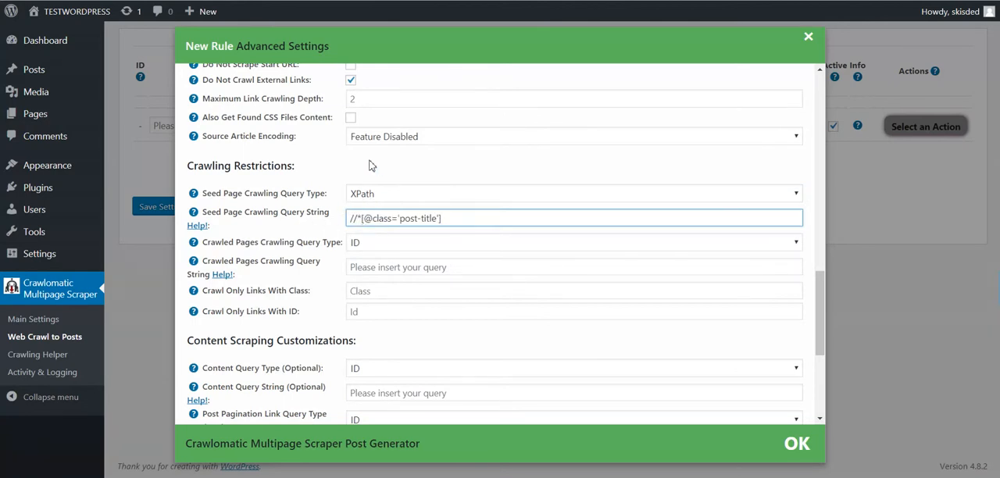
{"action": "mouse_move", "coordinate": [153, 285]}
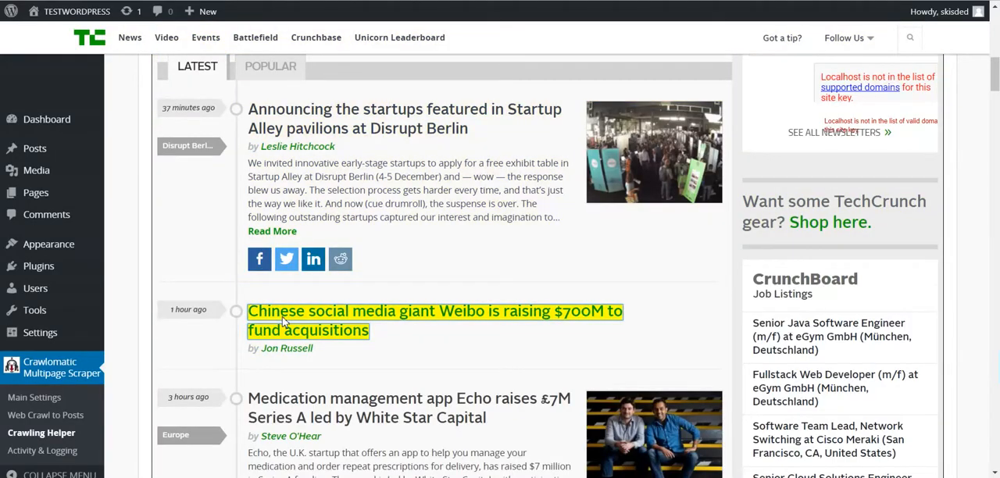
Scroll through the crawled Delphi–Nutonomy TechCrunch article in the Crawling Helper
{"action": "scroll", "scroll_direction": "down", "scroll_amount": 3}
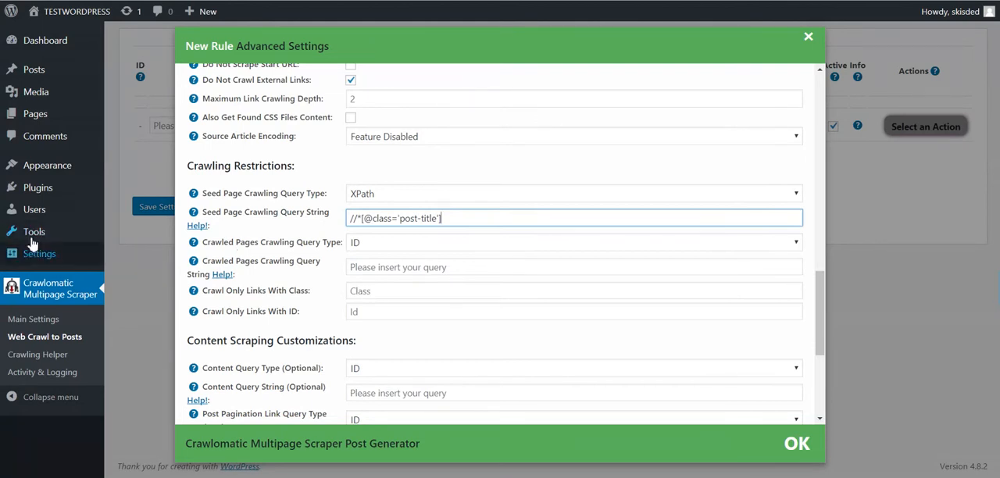
{"action": "mouse_move", "coordinate": [114, 249]}
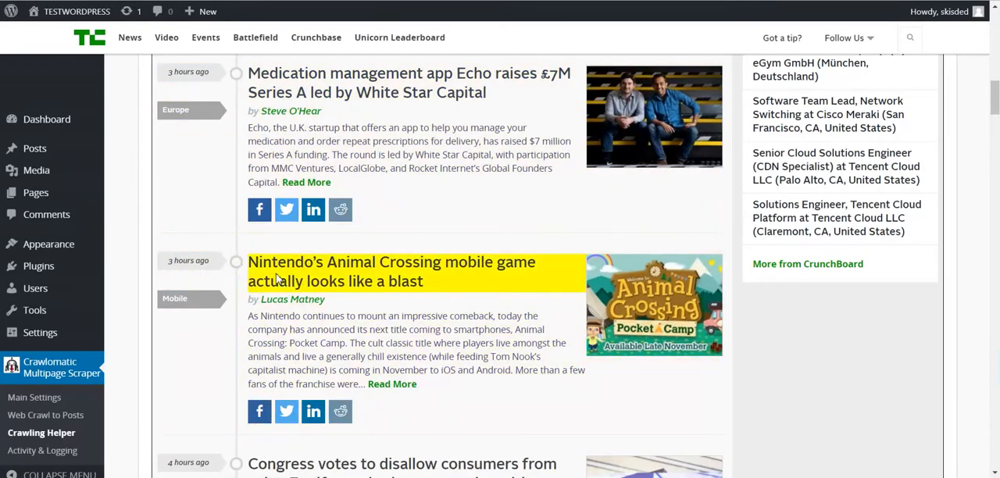
{"action": "scroll", "scroll_direction": "down", "scroll_amount": 3}
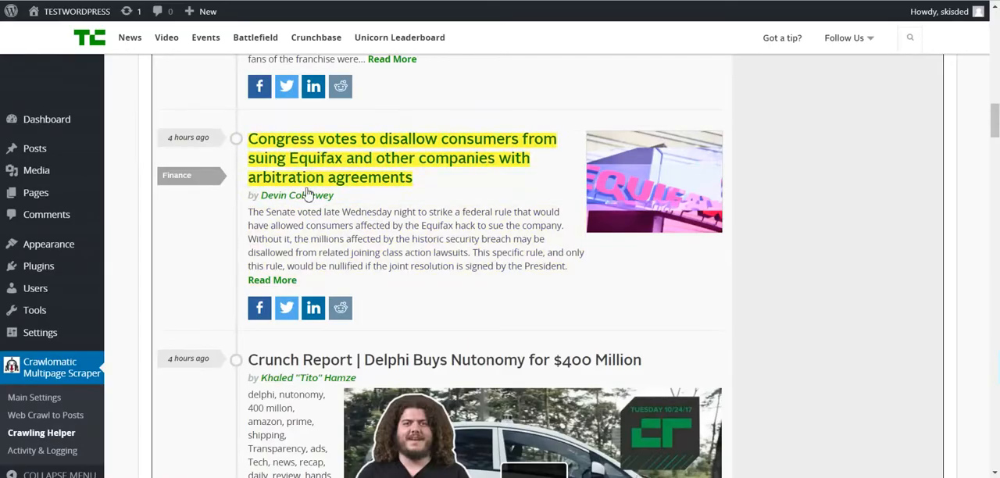
{"action": "scroll", "scroll_direction": "down", "scroll_amount": 3}
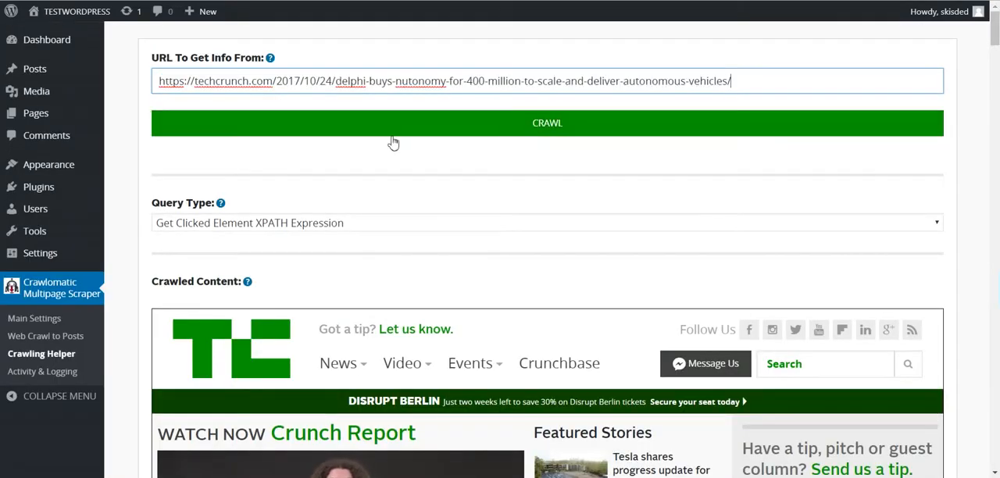
{"action": "left_click", "coordinate": [547, 123]}
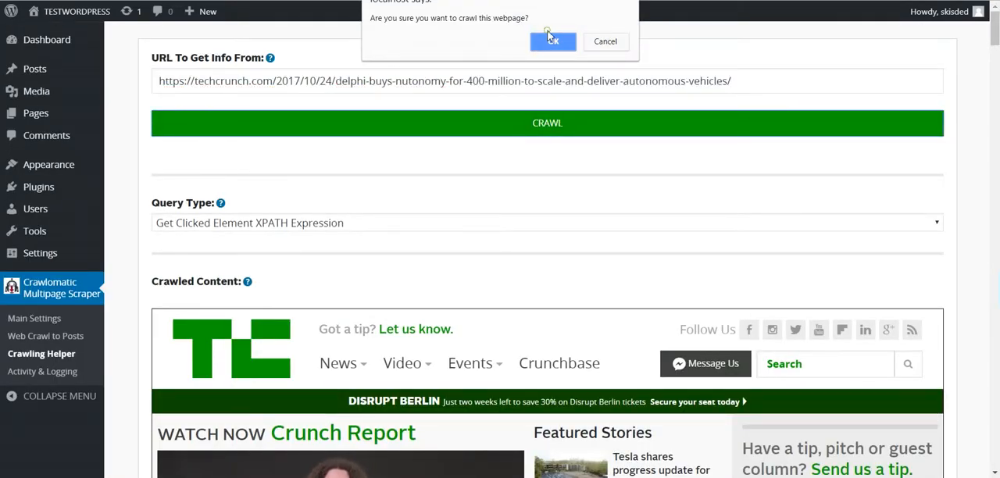
{"action": "left_click", "coordinate": [552, 41]}
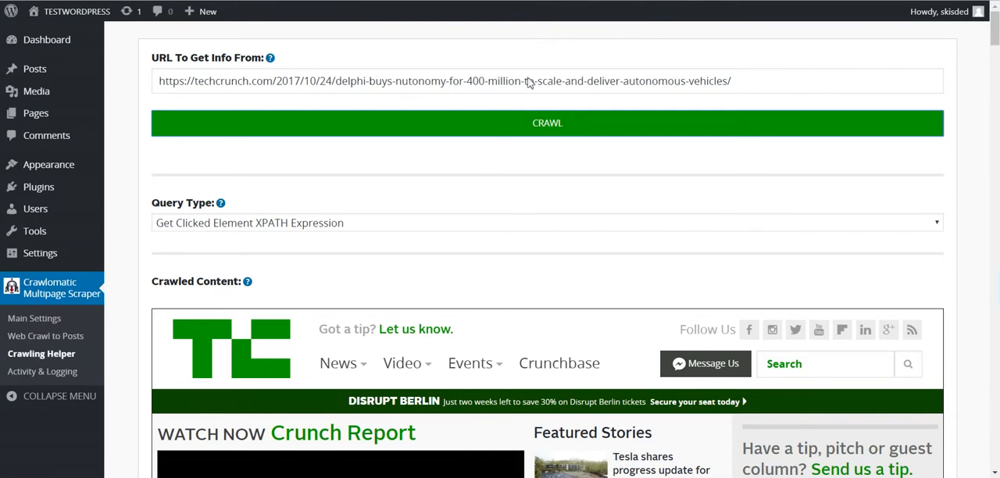
{"action": "left_click", "coordinate": [547, 123]}
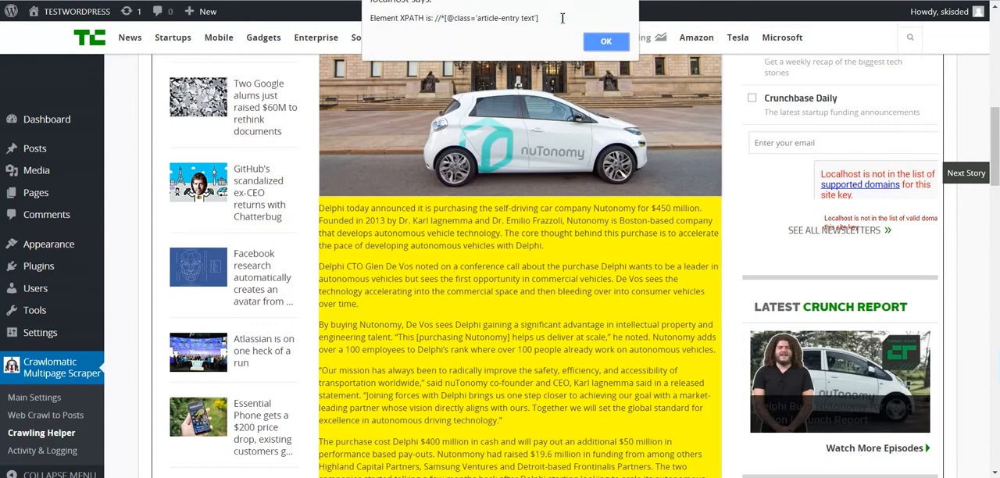
Dismiss the XPath notice, then select the body paragraph's class 'article-entry text' in its alert
{"action": "left_click", "coordinate": [606, 42]}
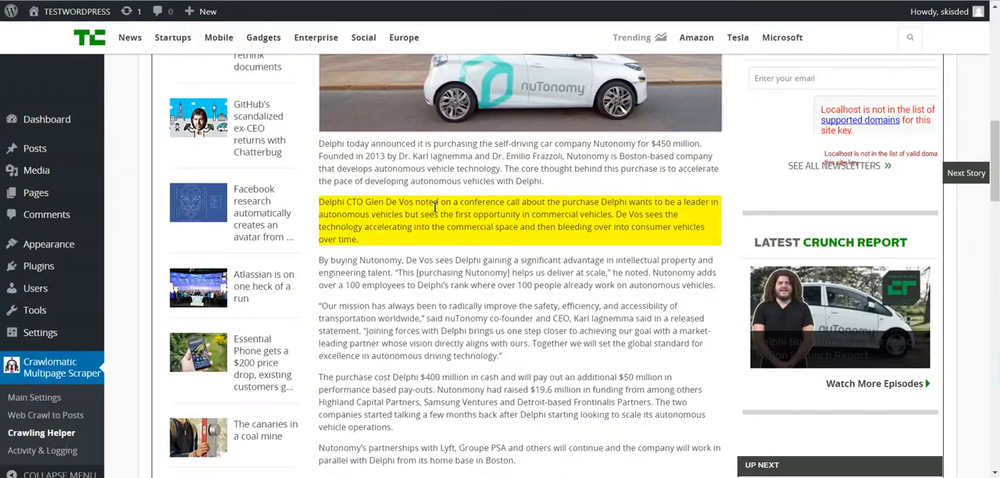
{"action": "left_click", "coordinate": [429, 149]}
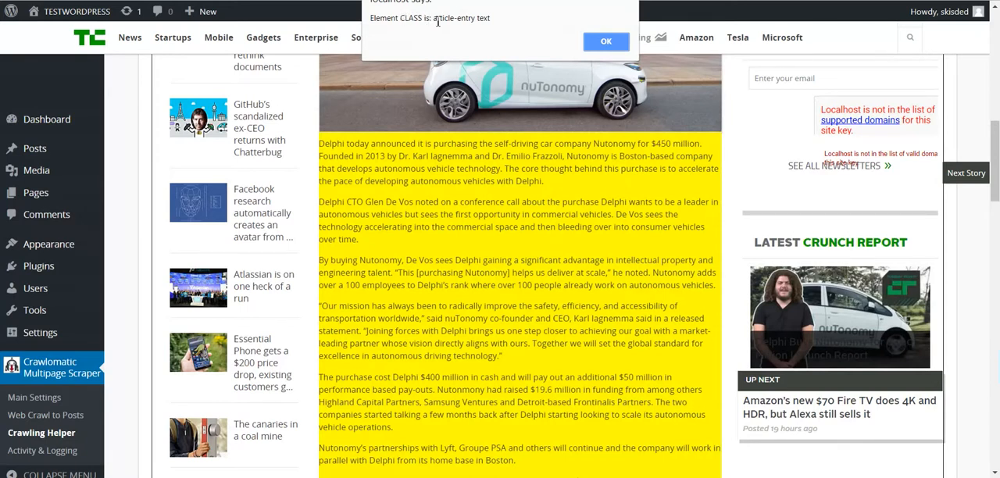
{"action": "double_click", "coordinate": [461, 17]}
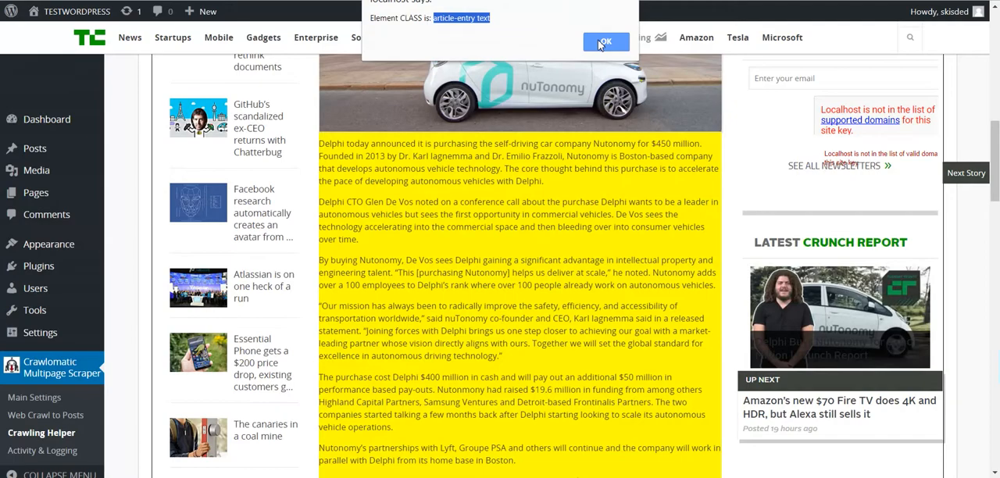
{"action": "left_click", "coordinate": [606, 41]}
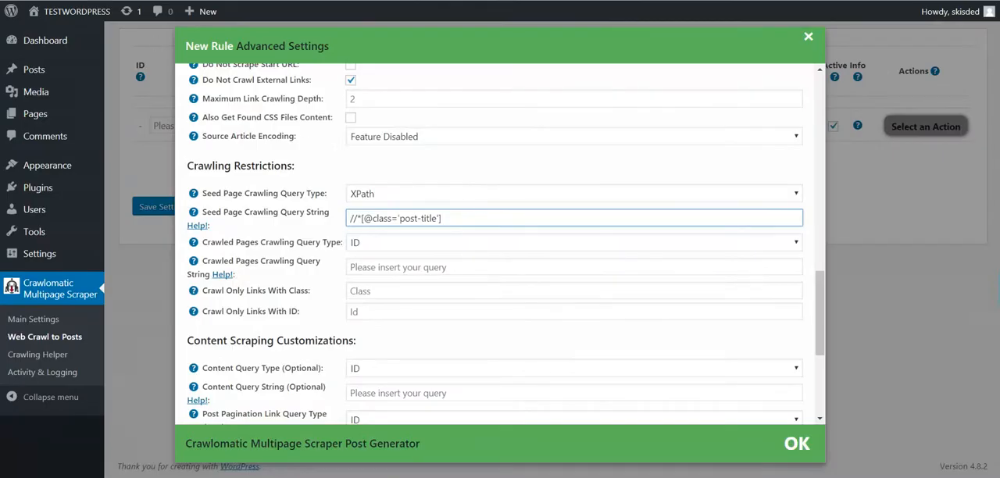
{"action": "left_click", "coordinate": [796, 442]}
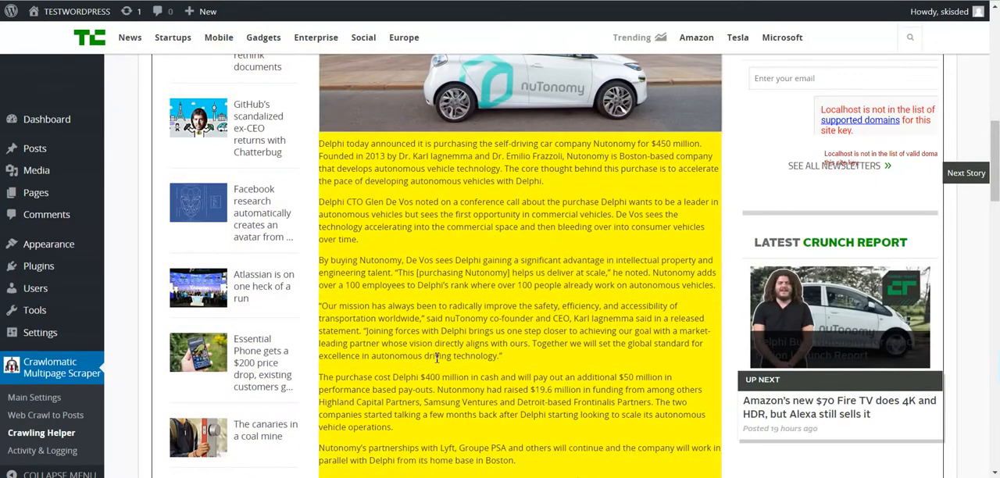
Dismiss the 'article-entry text' class alert and re-crawl the Delphi–Nutonomy article page
{"action": "scroll", "scroll_direction": "down", "scroll_amount": 3}
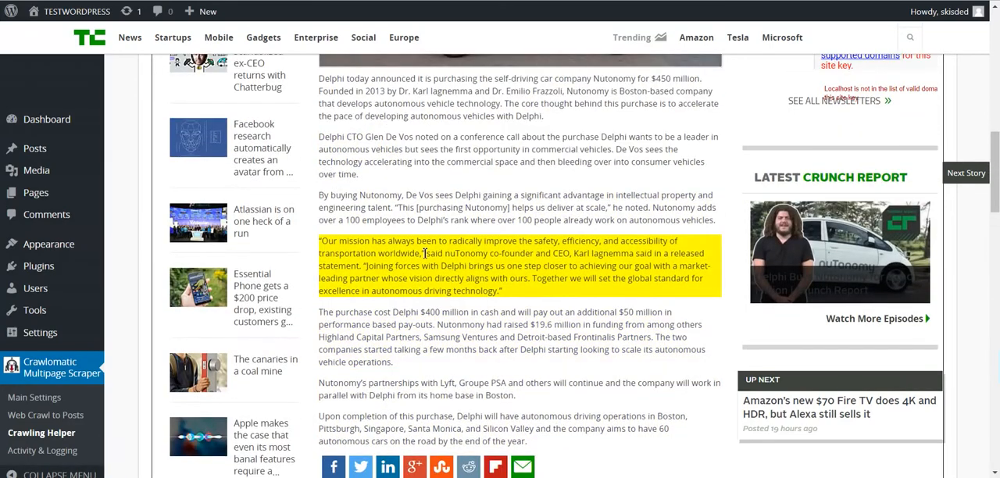
{"action": "scroll", "scroll_direction": "up", "scroll_amount": 3}
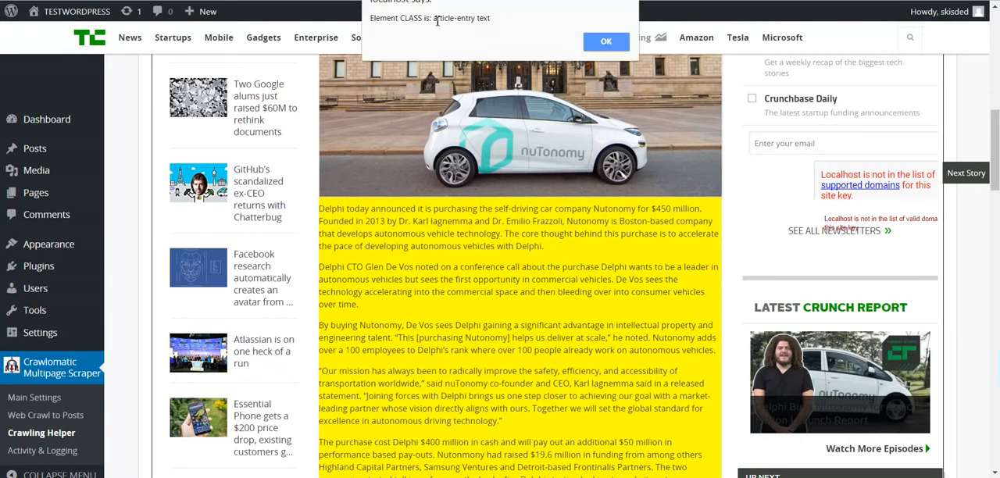
{"action": "left_click", "coordinate": [606, 41]}
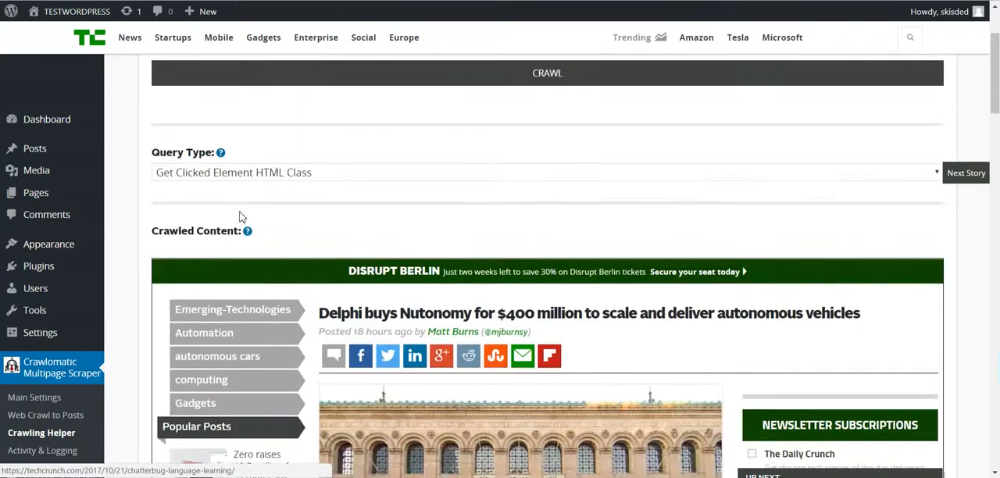
{"action": "scroll", "scroll_direction": "up", "scroll_amount": 3}
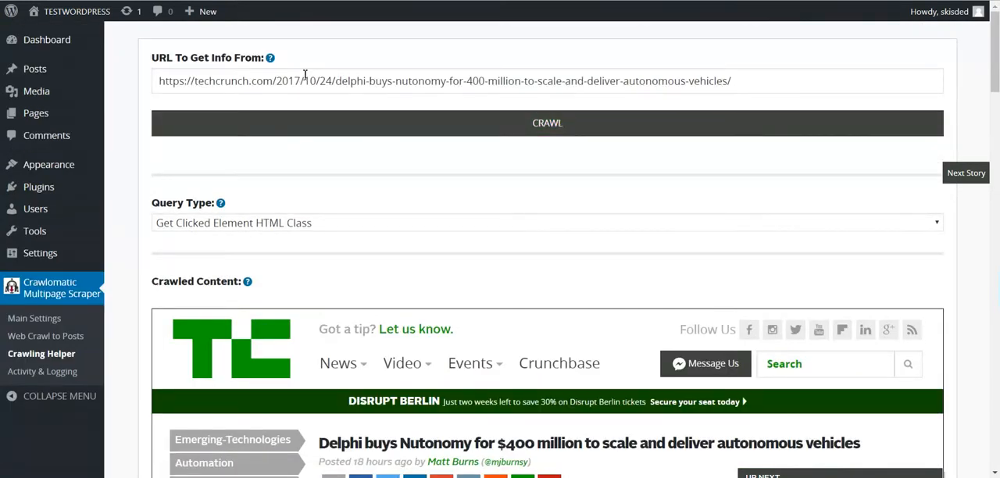
{"action": "mouse_move", "coordinate": [263, 129]}
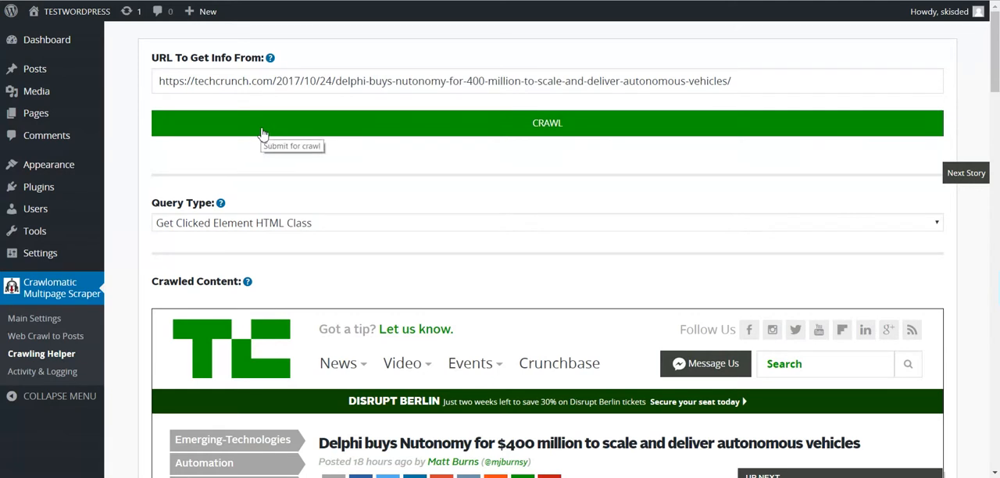
{"action": "left_click", "coordinate": [547, 123]}
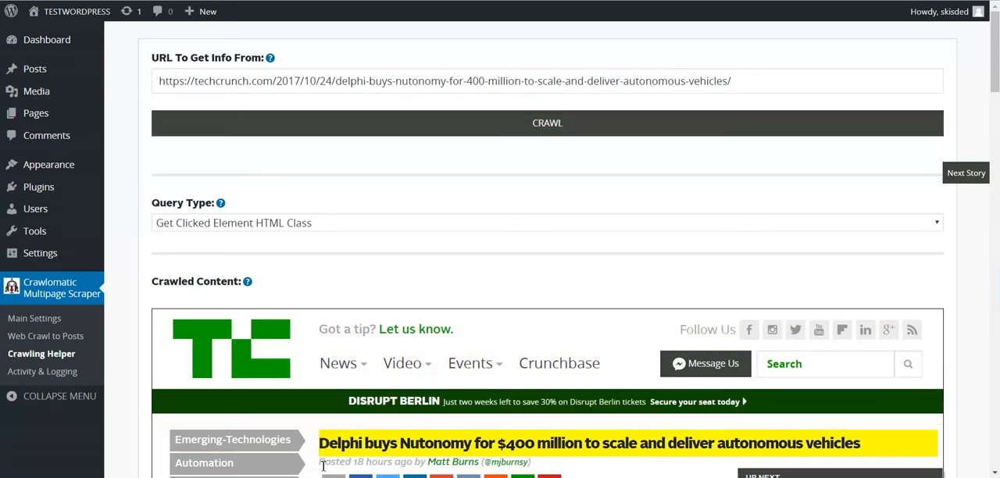